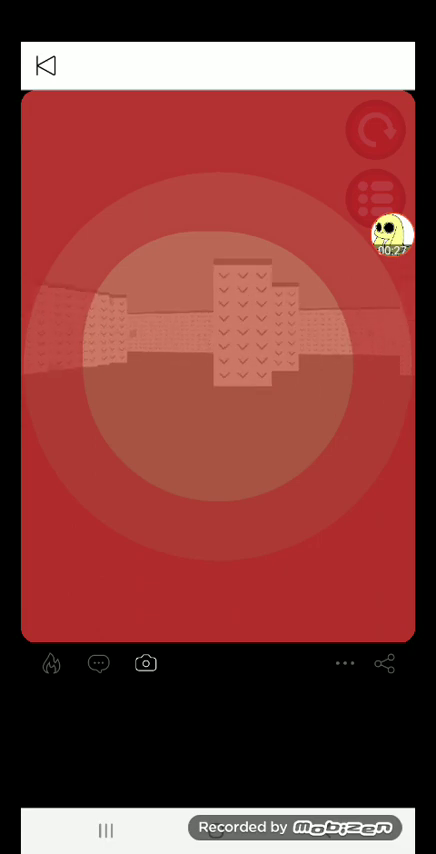
- Restart the race scene repeatedly from the top-right control so it begins reloading
left_click(378, 128)
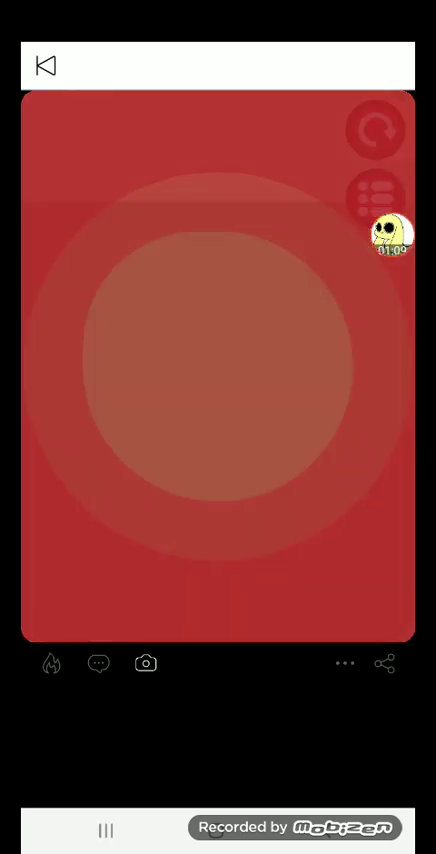
left_click(376, 130)
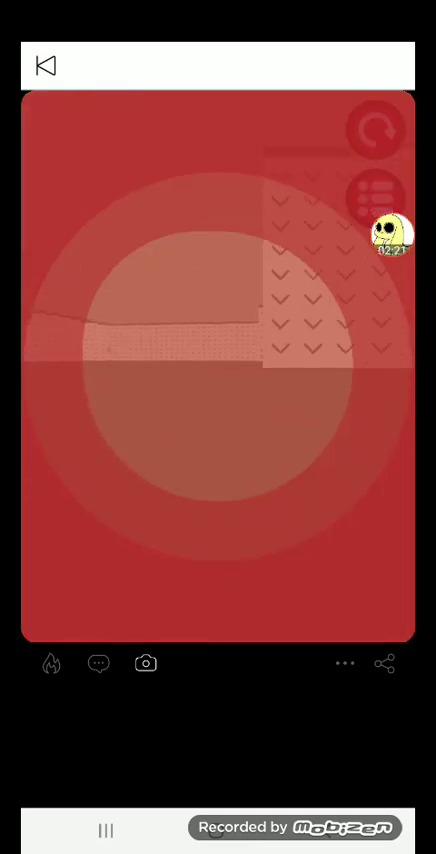
left_click(374, 130)
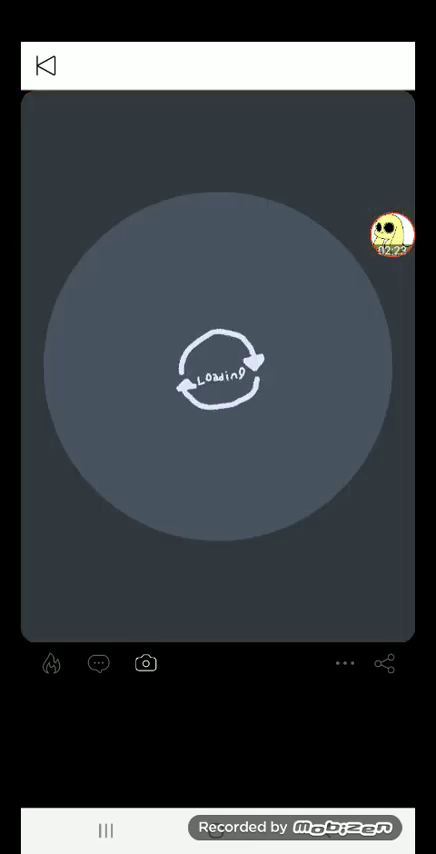